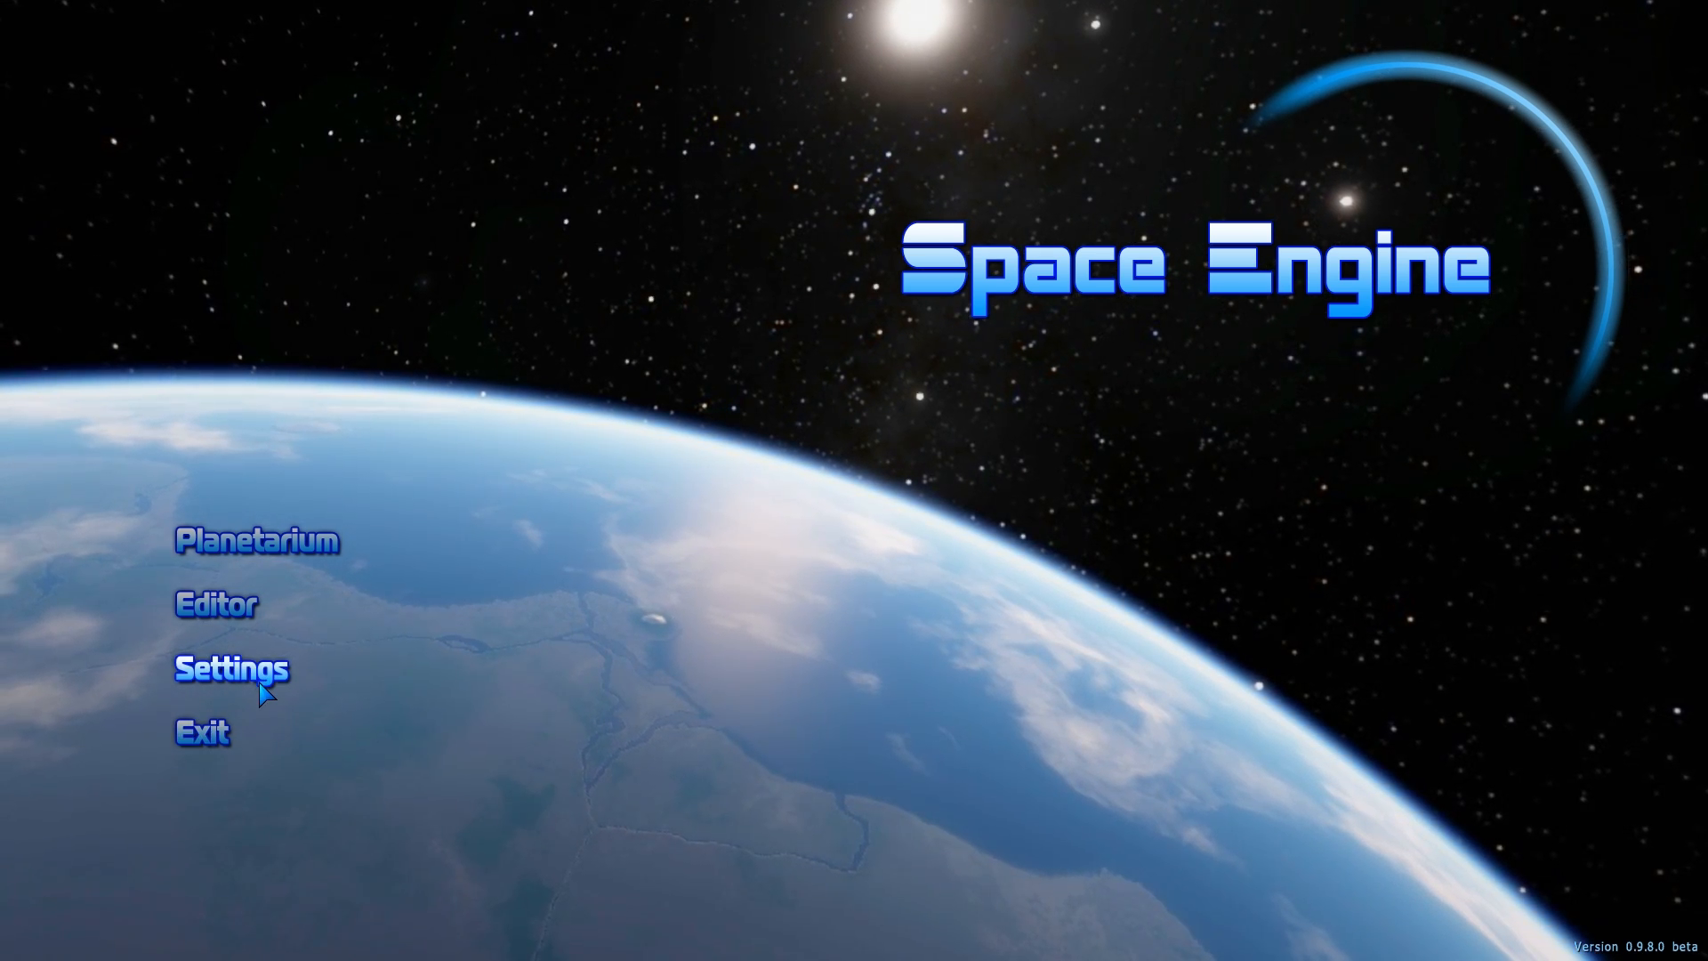
Step: Bring up the Settings menu and show the Display options
left_click(231, 669)
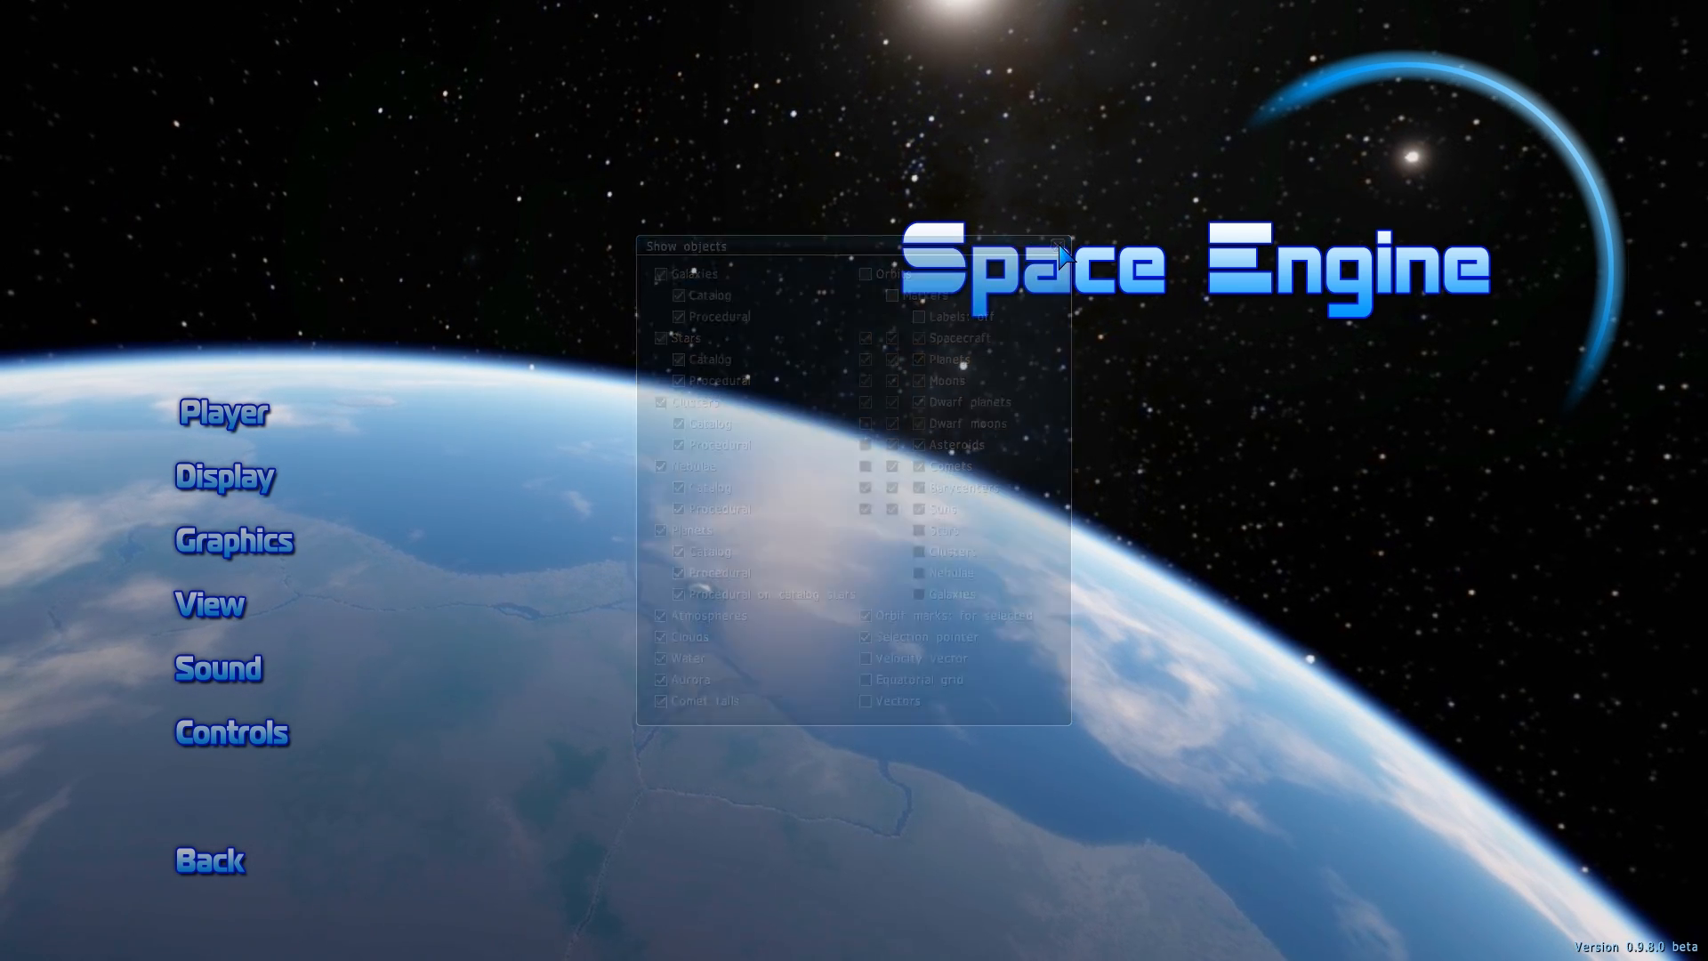
left_click(1064, 252)
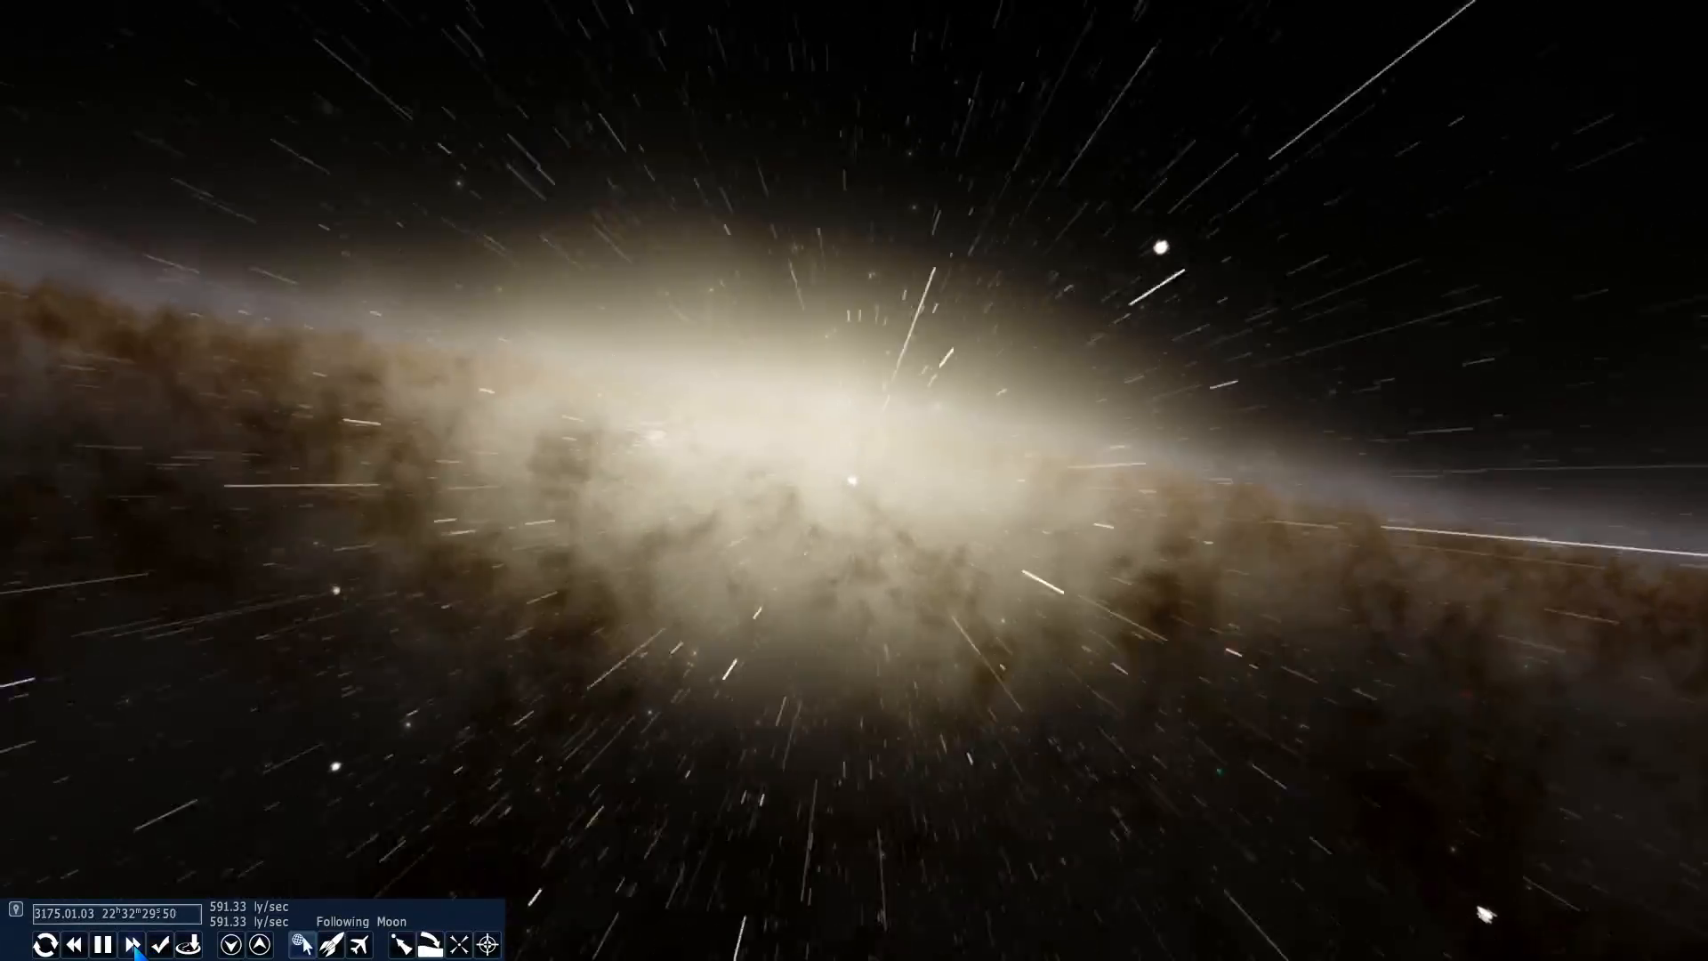
Step: Accelerate simulated time to 3·10⁵× while flying into the galactic core
left_click(131, 942)
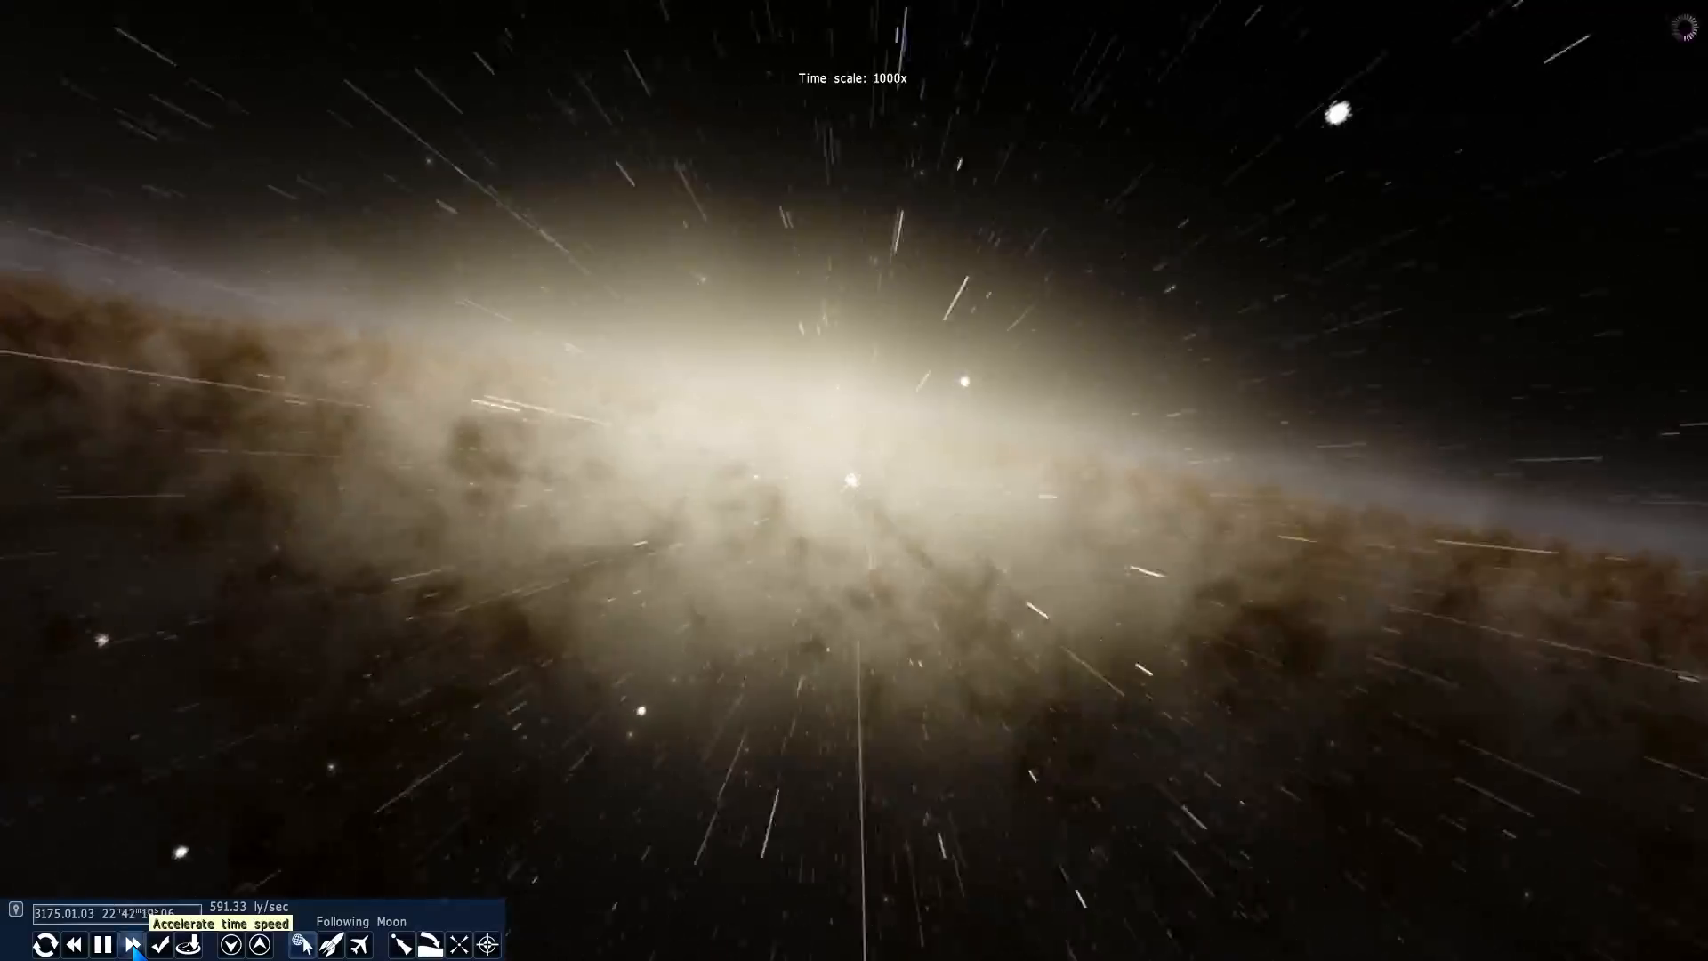
left_click(137, 945)
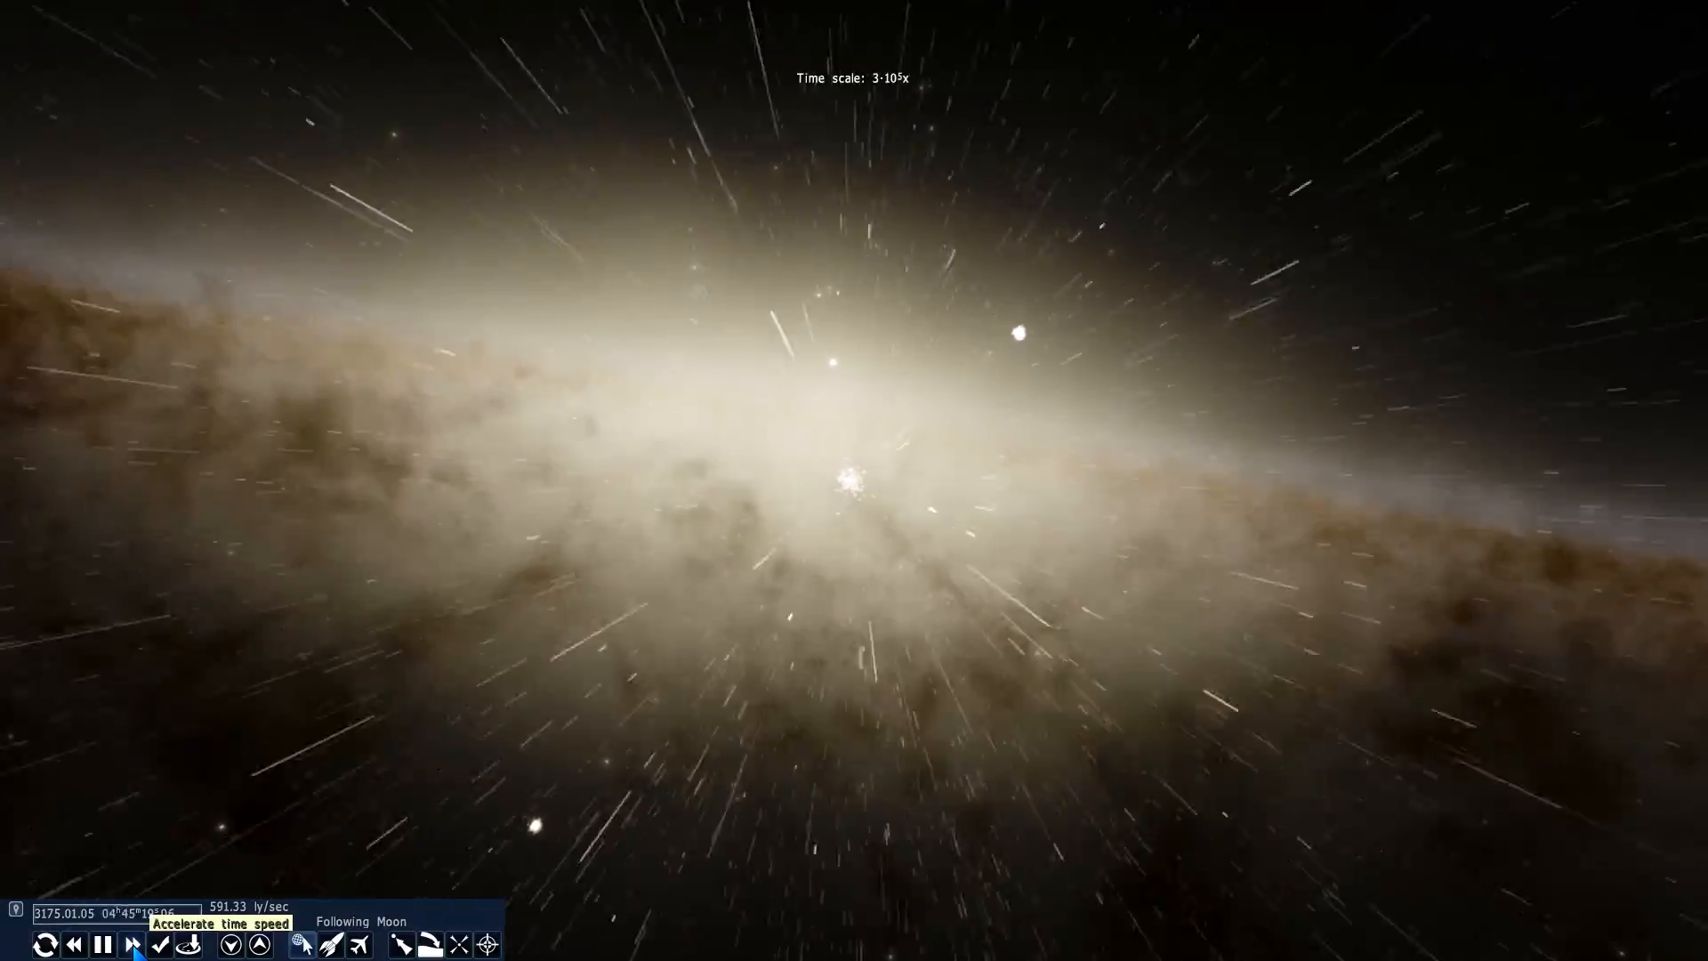
left_click(130, 943)
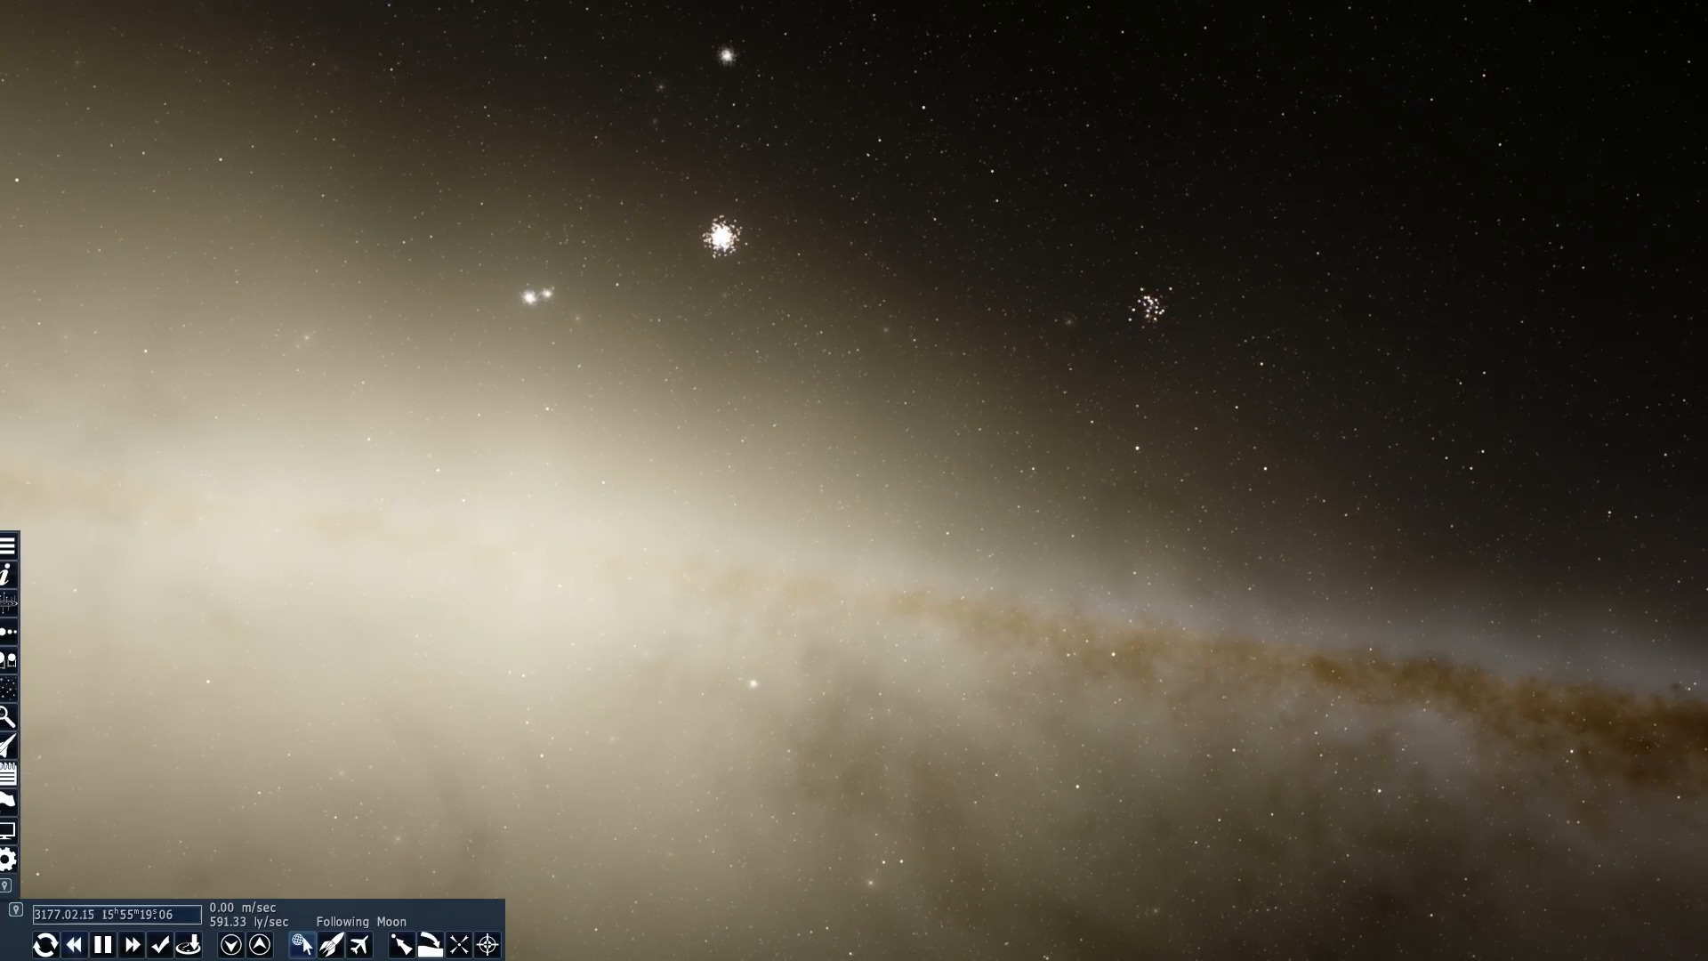
Step: Continue toward the Milky Way's central bulge across the dark dust lane
left_click(134, 943)
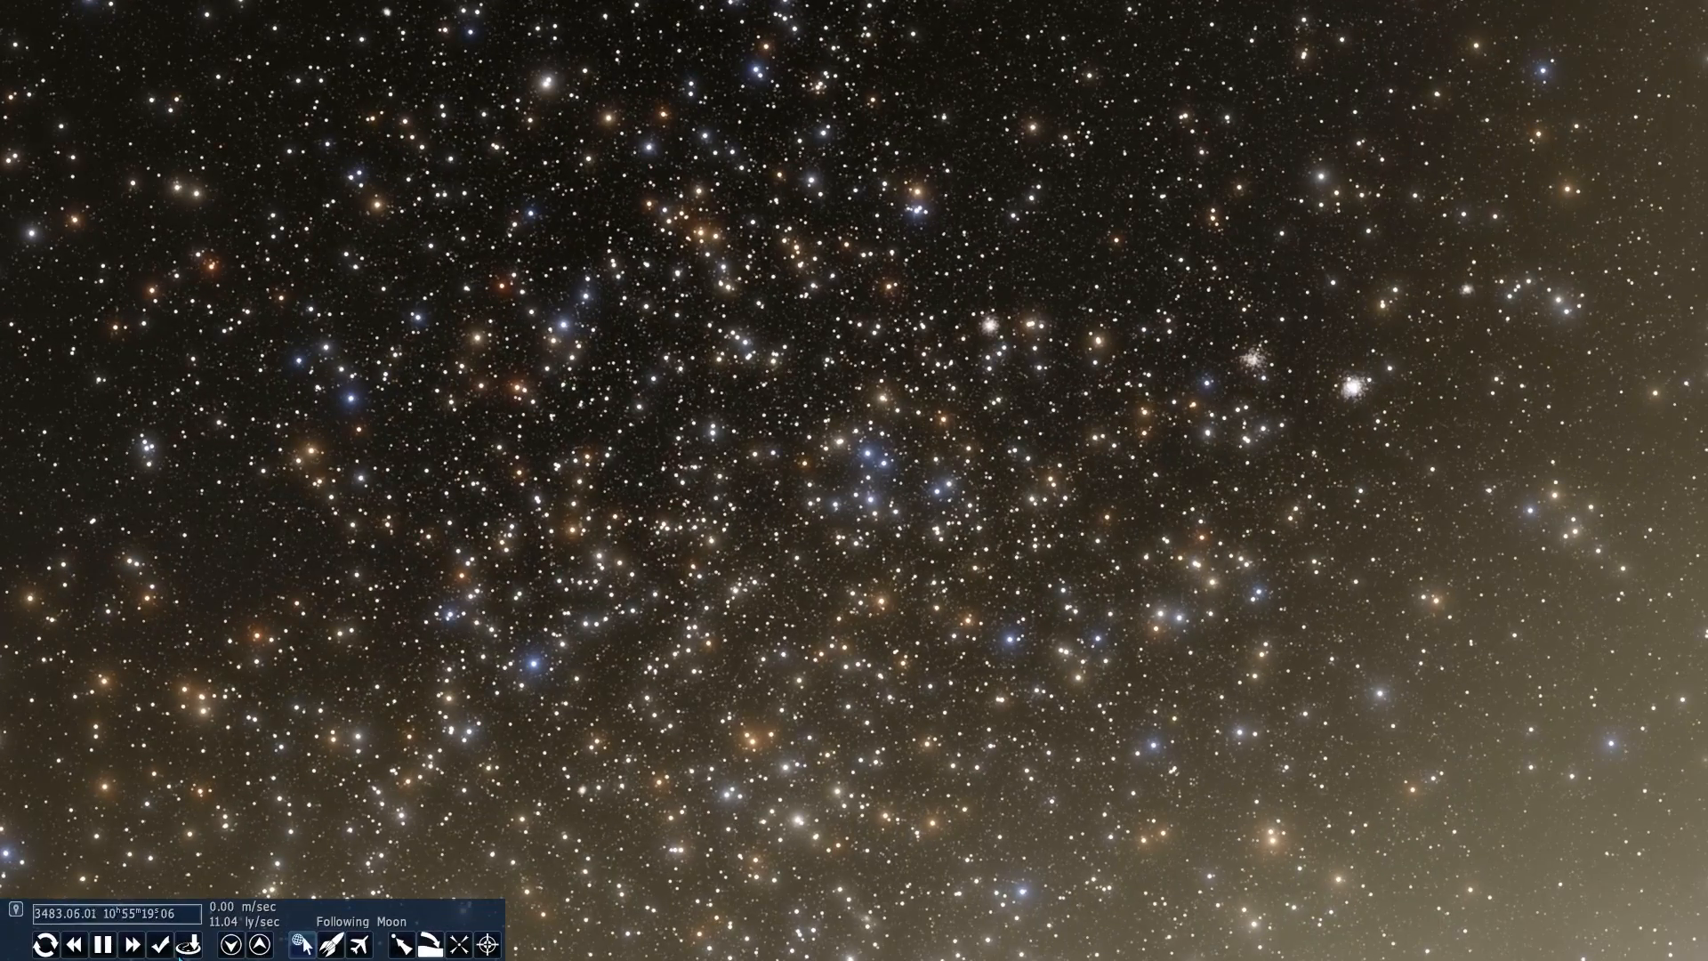
left_click(130, 945)
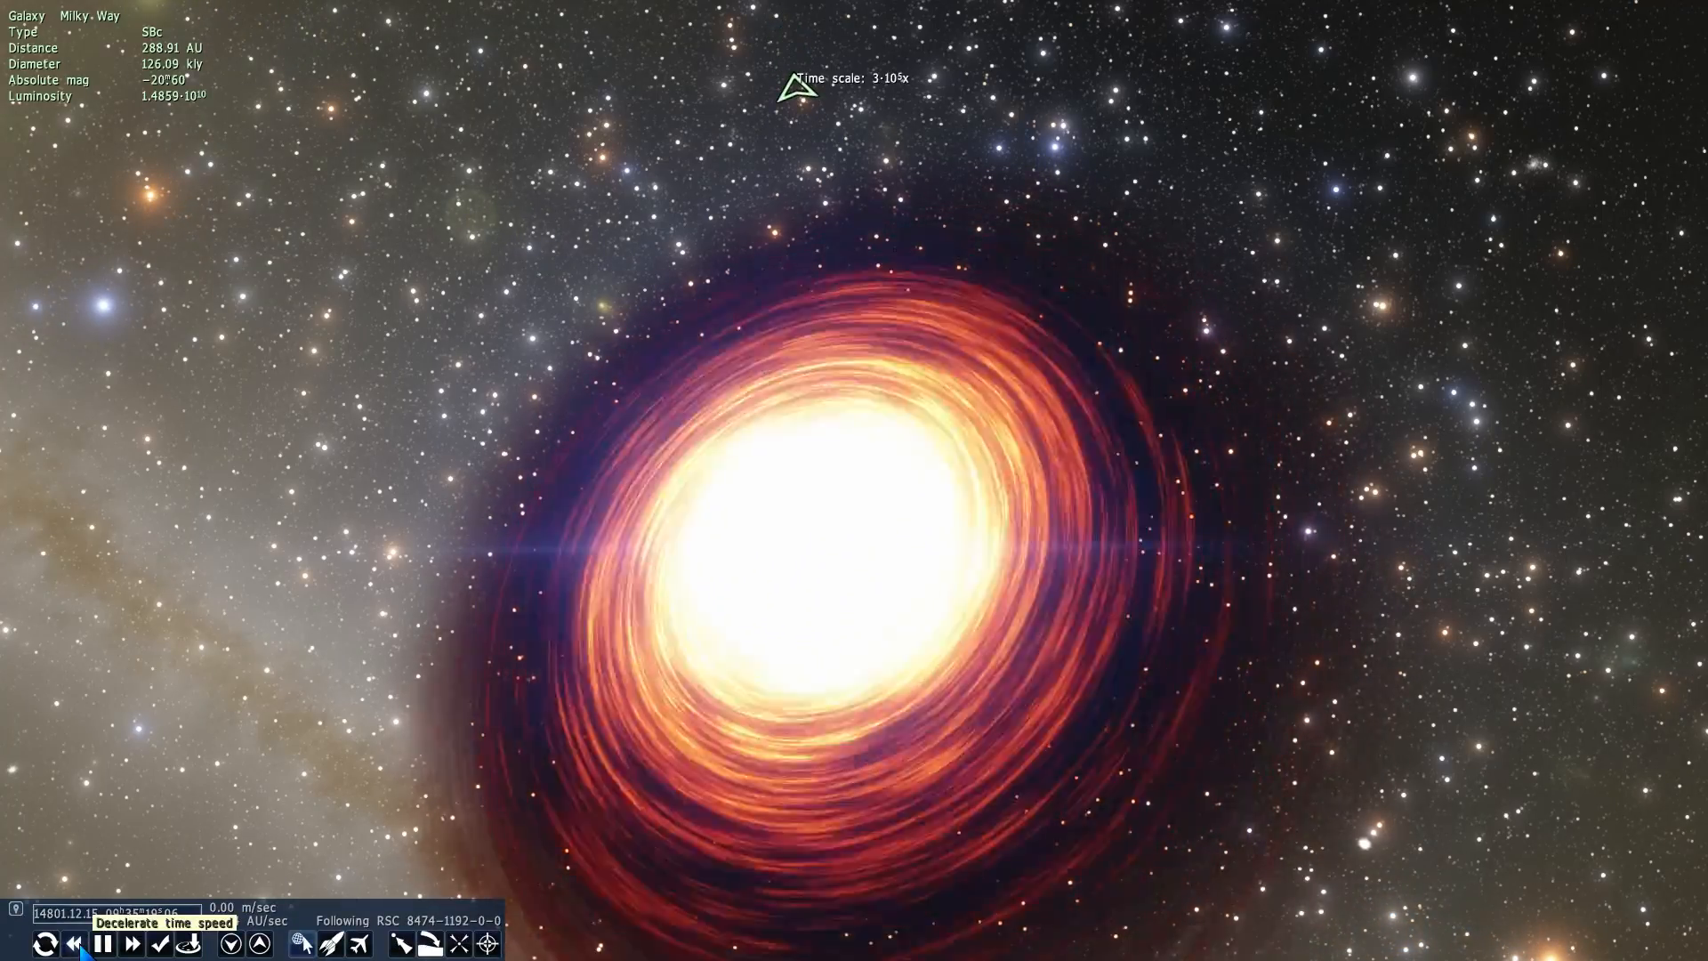
left_click(68, 942)
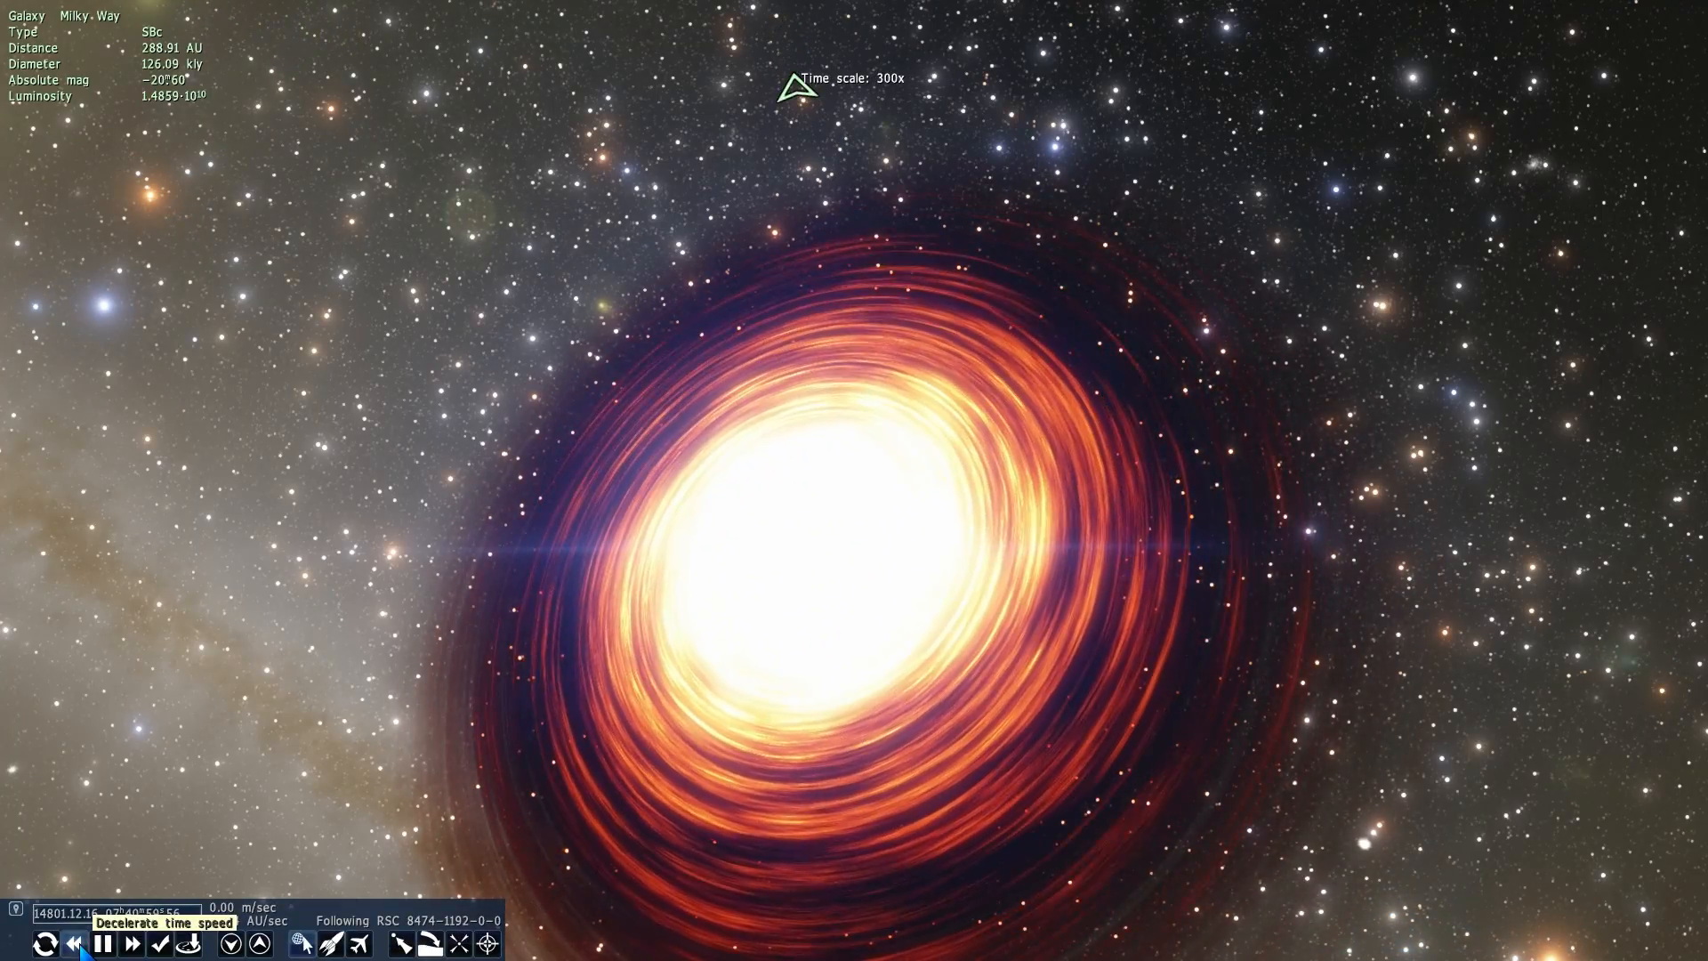